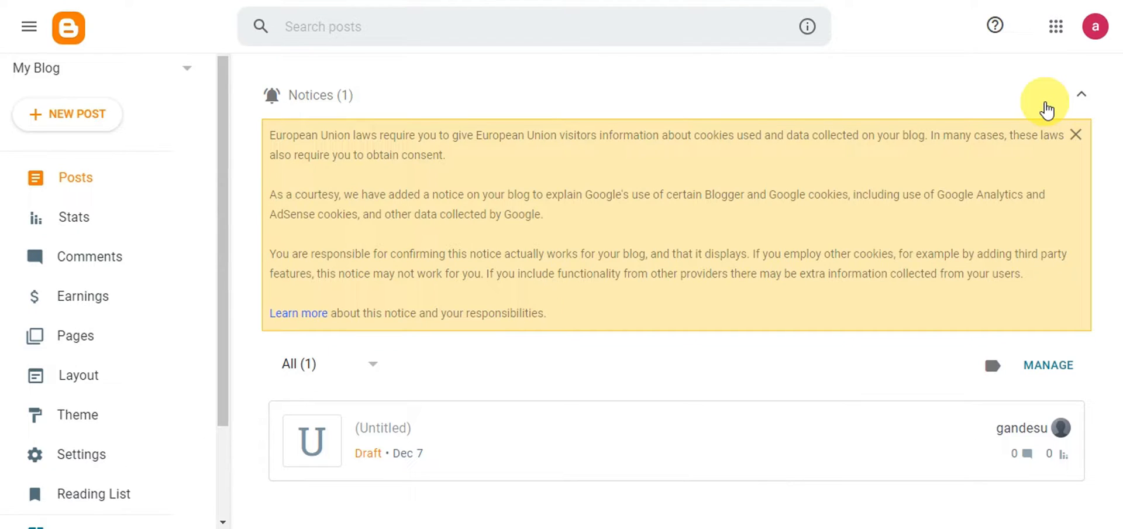
pyautogui.moveTo(1117, 347)
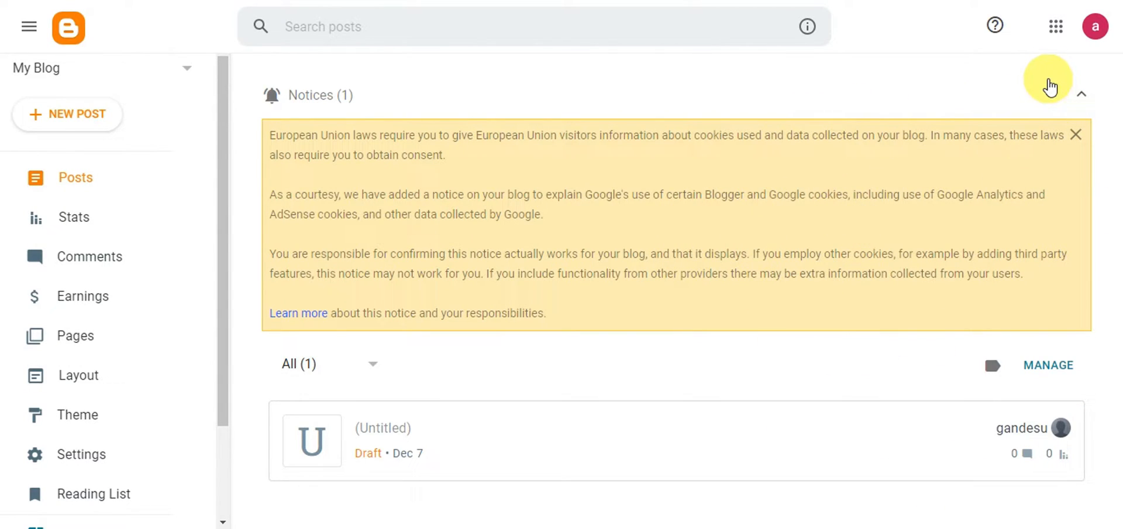
pyautogui.moveTo(64, 77)
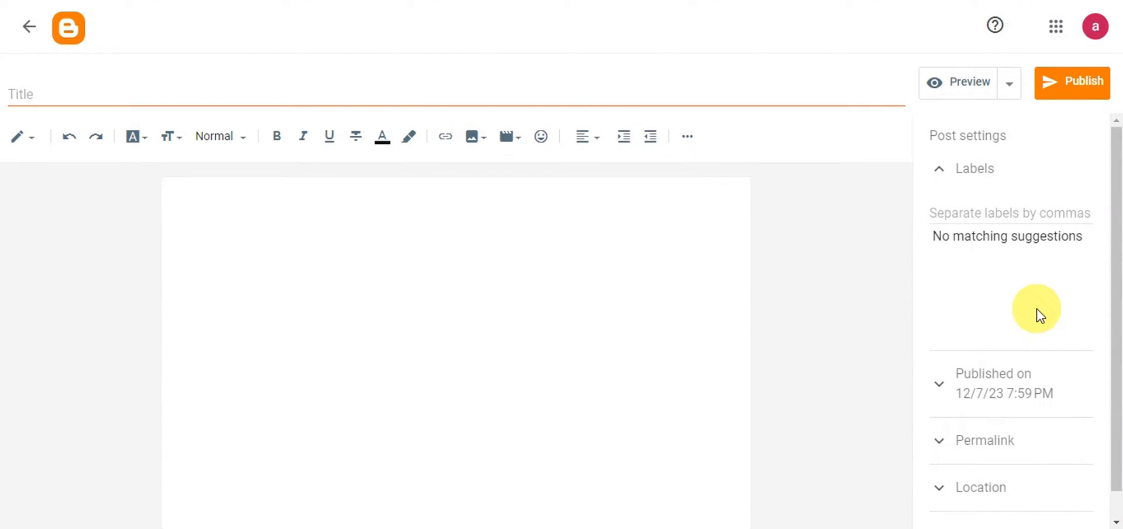
pyautogui.moveTo(455, 137)
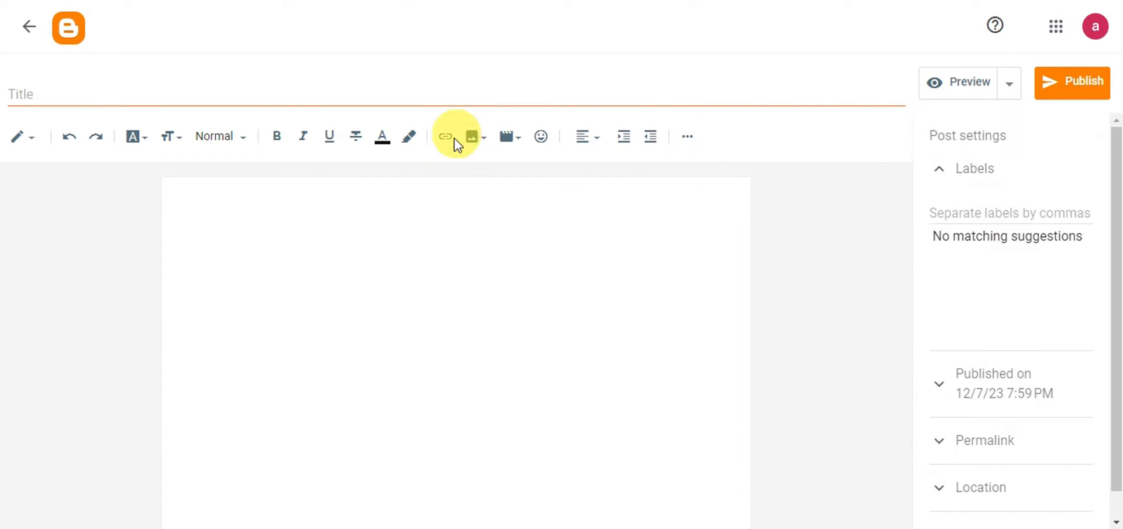
pyautogui.moveTo(942, 365)
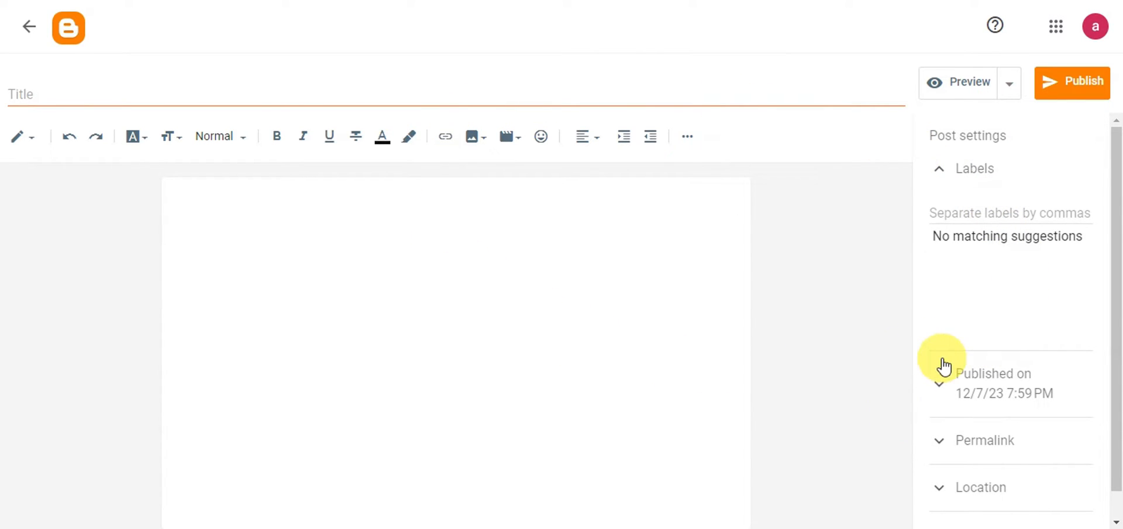
pyautogui.moveTo(258, 101)
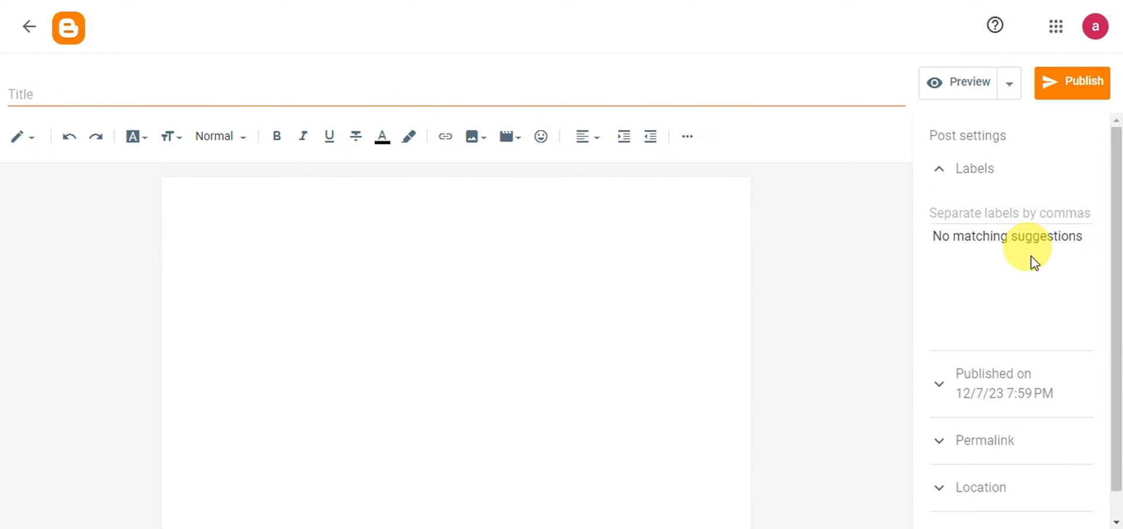
pyautogui.moveTo(552, 161)
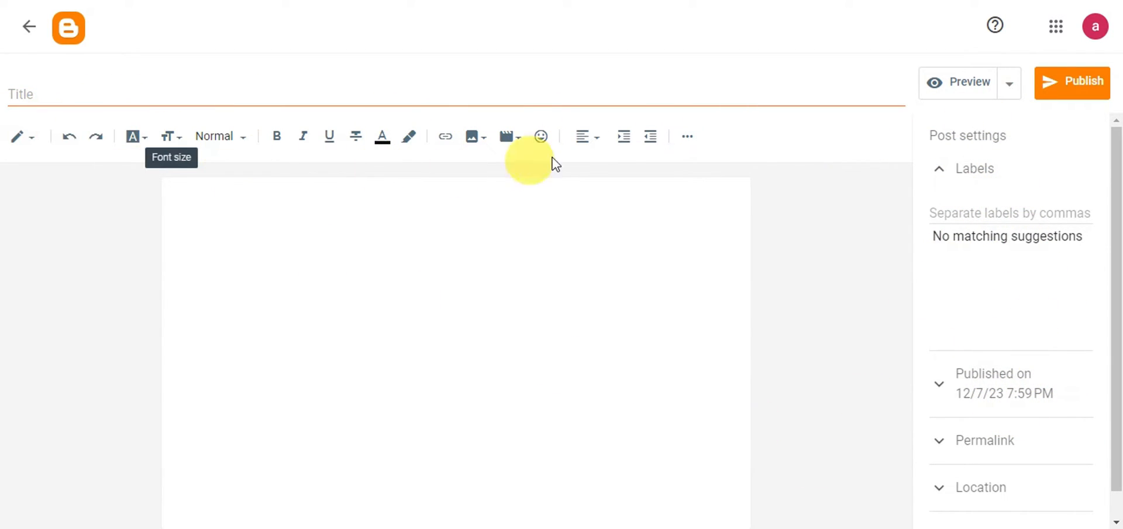
pyautogui.moveTo(332, 183)
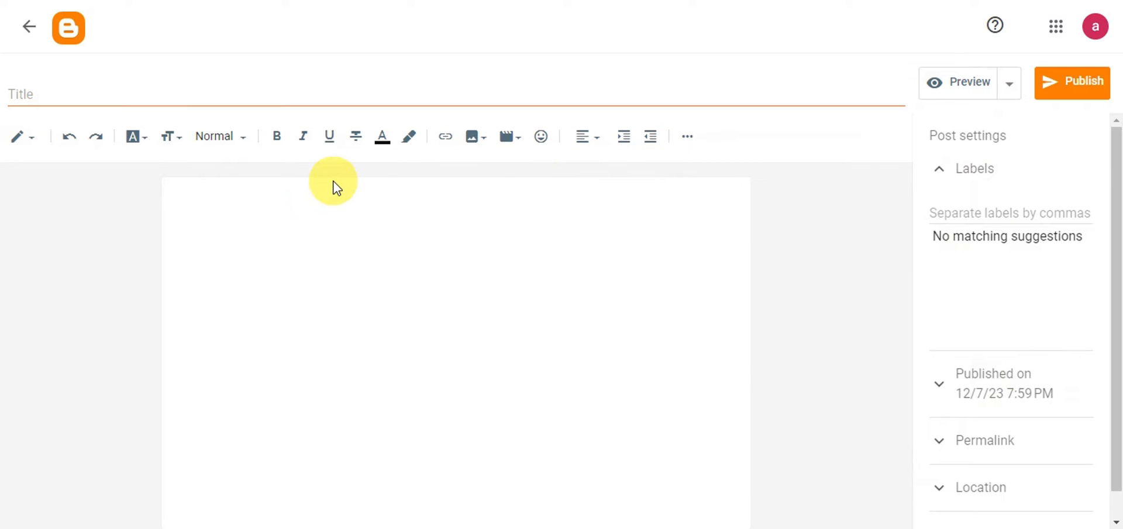
pyautogui.moveTo(19, 136)
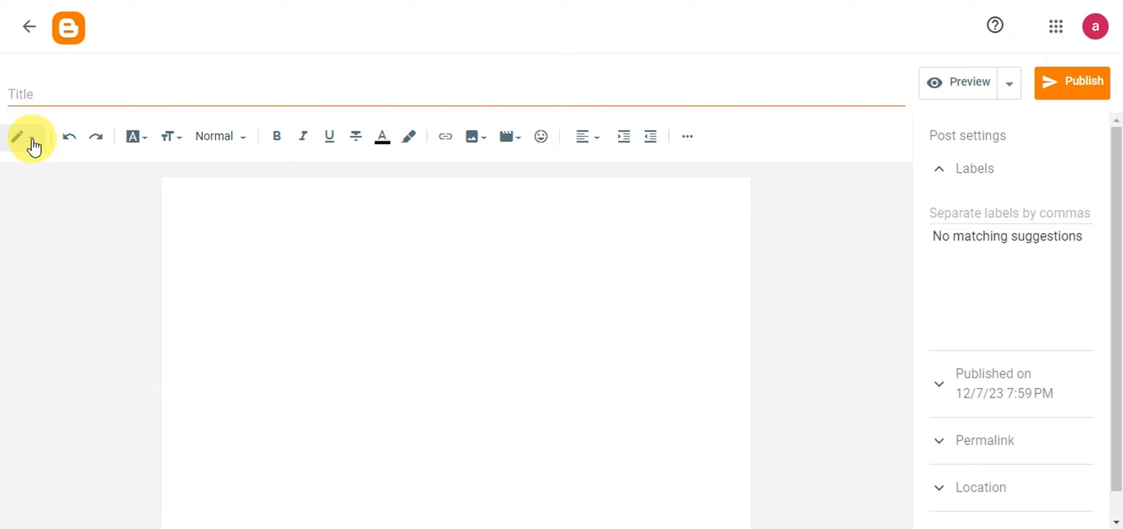
# Step: Switch the post editor to HTML view and type 'd' after the empty paragraph
pyautogui.click(17, 136)
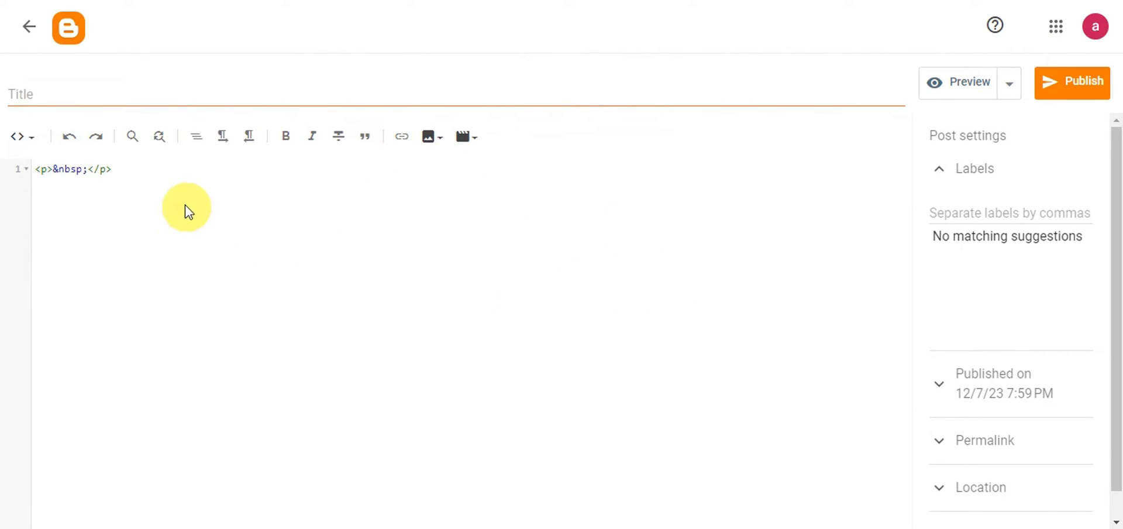
pyautogui.write('d')
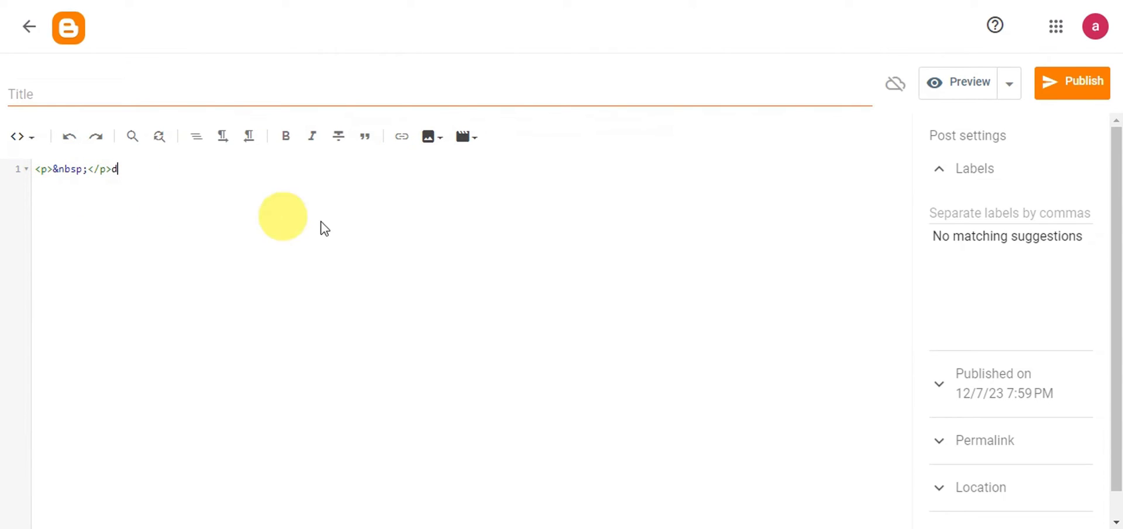